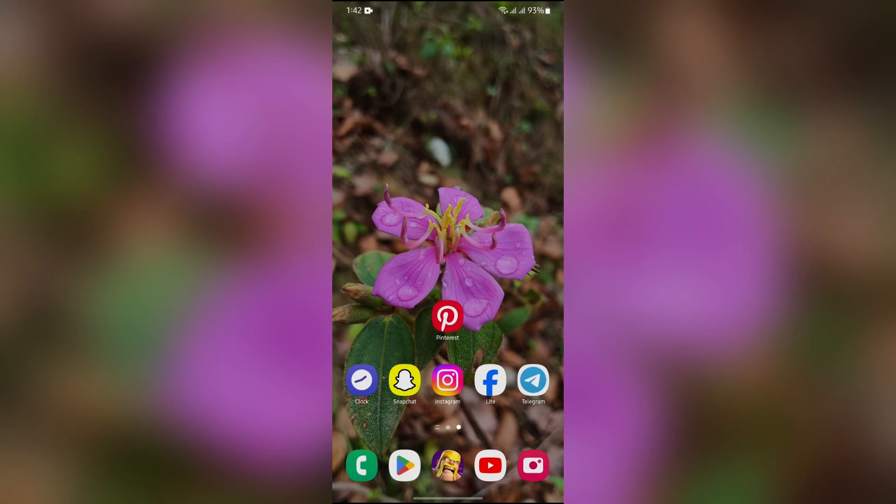
# Step: Launch the Pinterest app from the phone's home screen
pyautogui.click(447, 318)
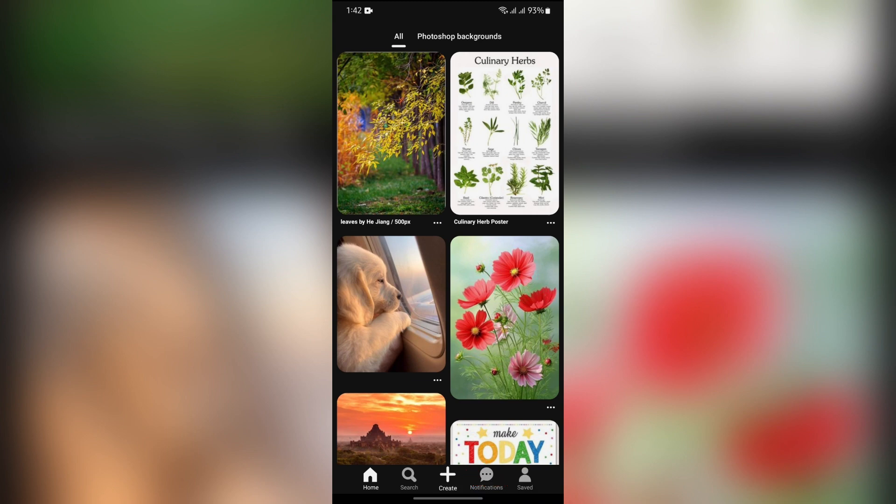
# Step: Choose Create > Board and enter the board name 'Red Flowers Moodboard'
pyautogui.click(448, 477)
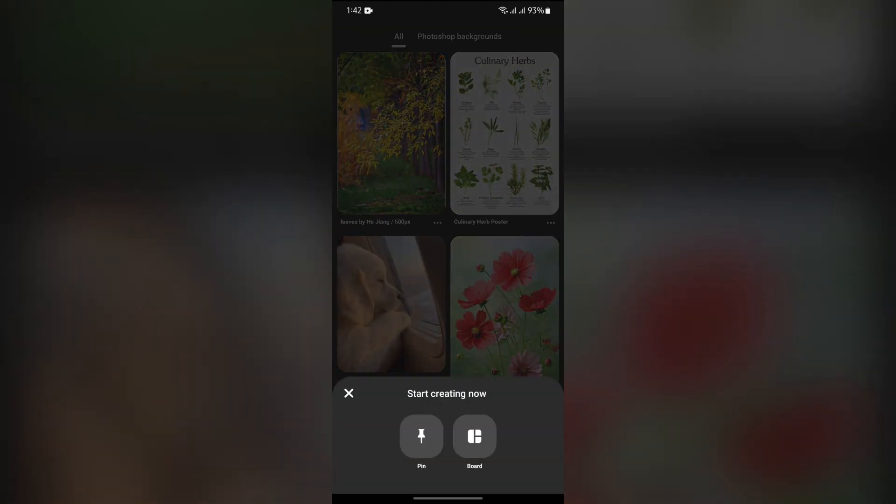
pyautogui.click(474, 437)
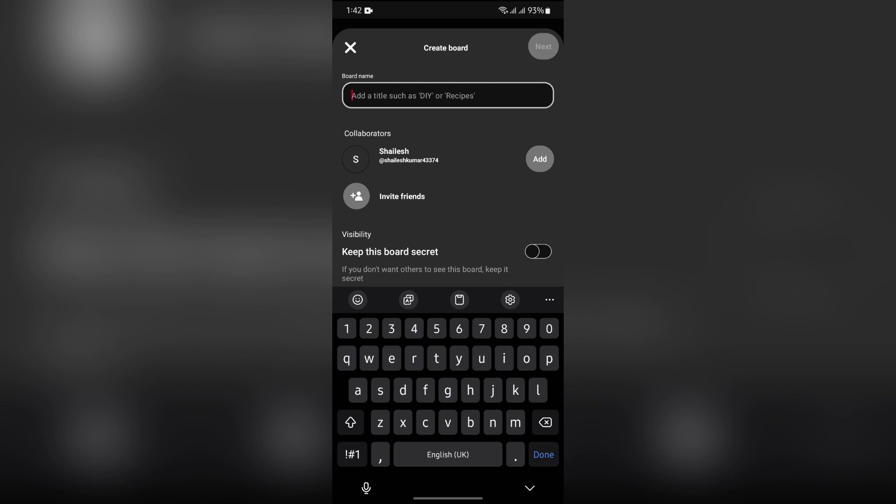
pyautogui.write('Red Flowers')
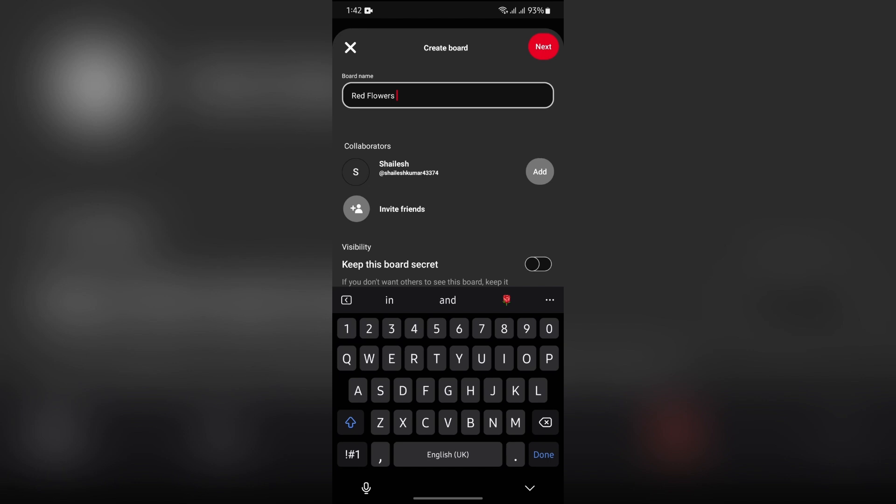
pyautogui.write('Moodboard')
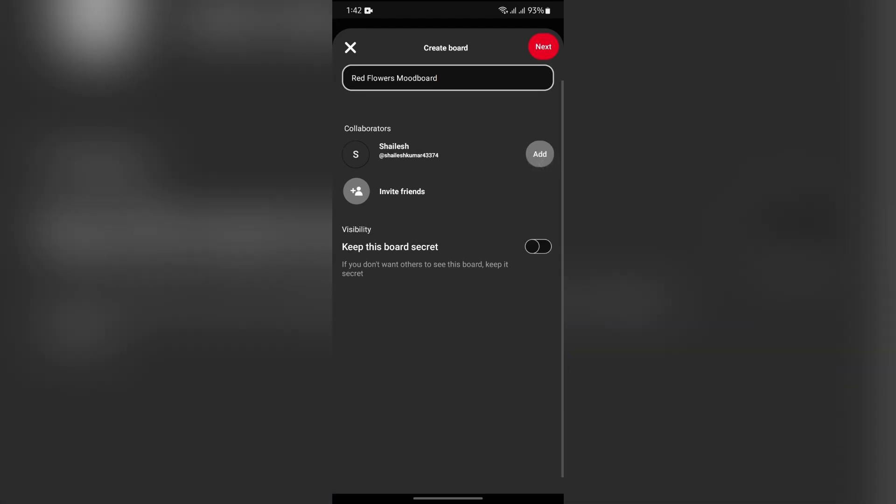
pyautogui.click(447, 78)
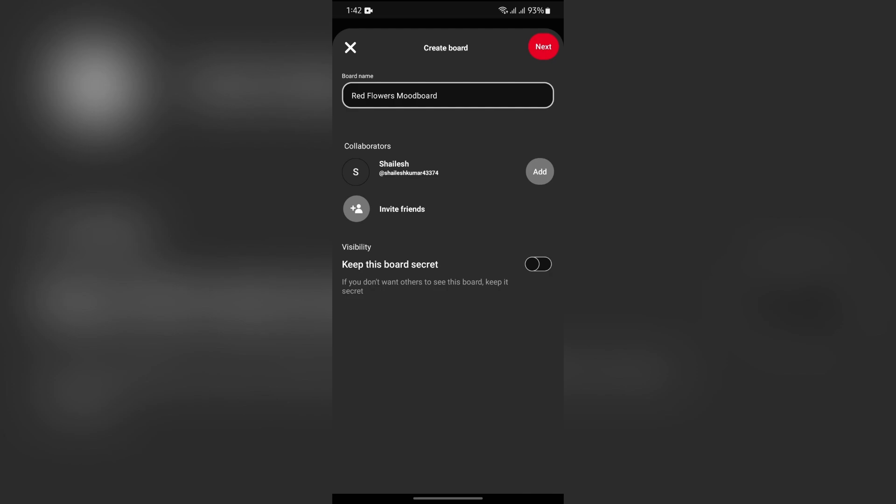
# Step: Create the Red Flowers Moodboard1 board and view it under Saved on the profile
pyautogui.click(542, 46)
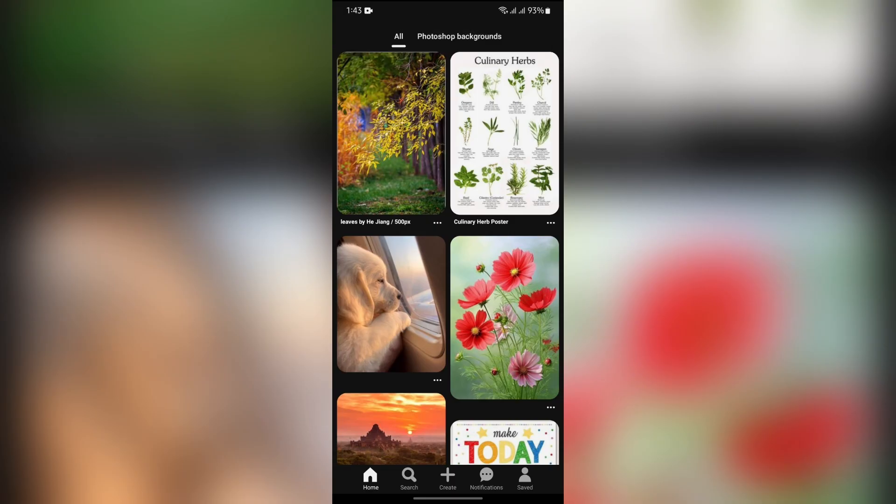
pyautogui.scroll(-3)
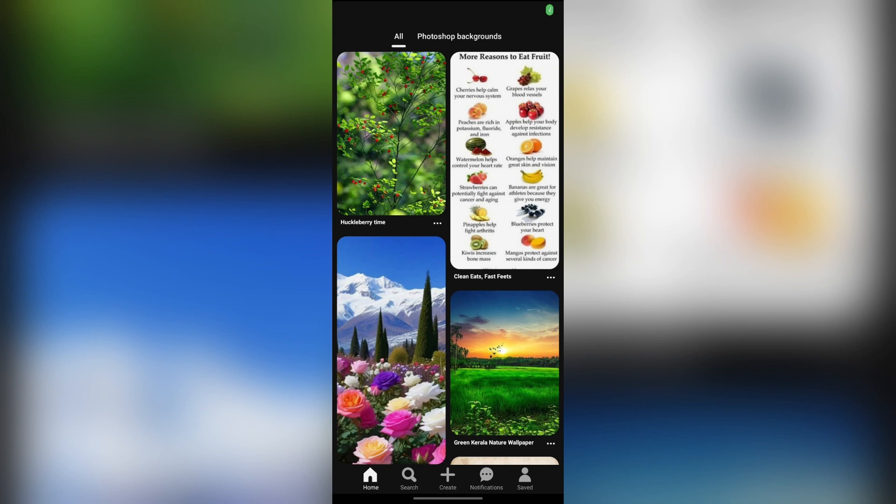
pyautogui.click(524, 478)
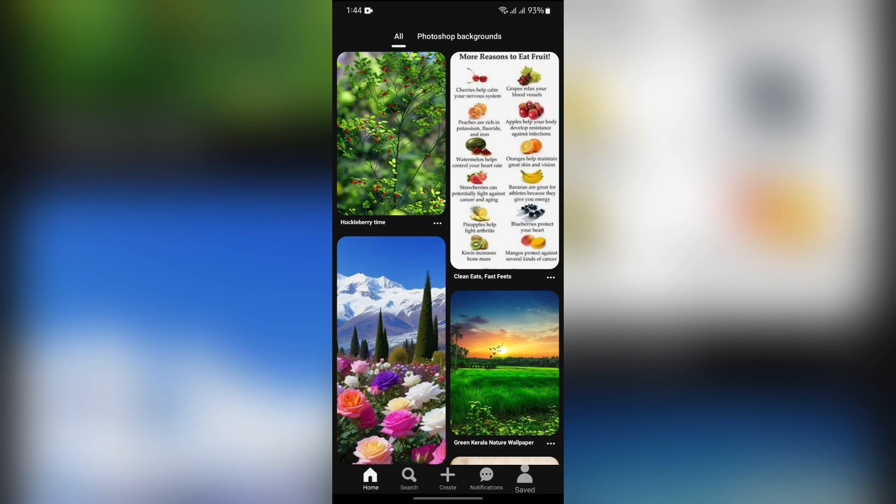
pyautogui.click(524, 476)
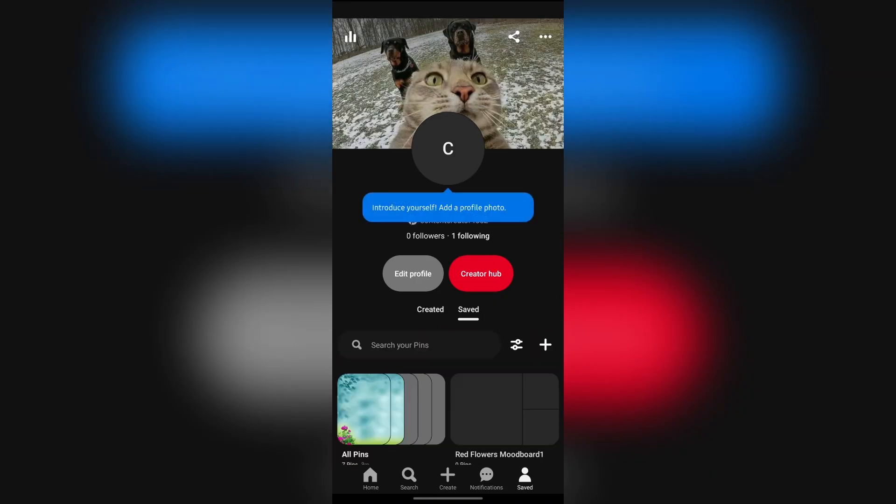
# Step: Save red flower pins like the red blossom branch to Red Flowers Moodboard1, then go Home
pyautogui.click(504, 409)
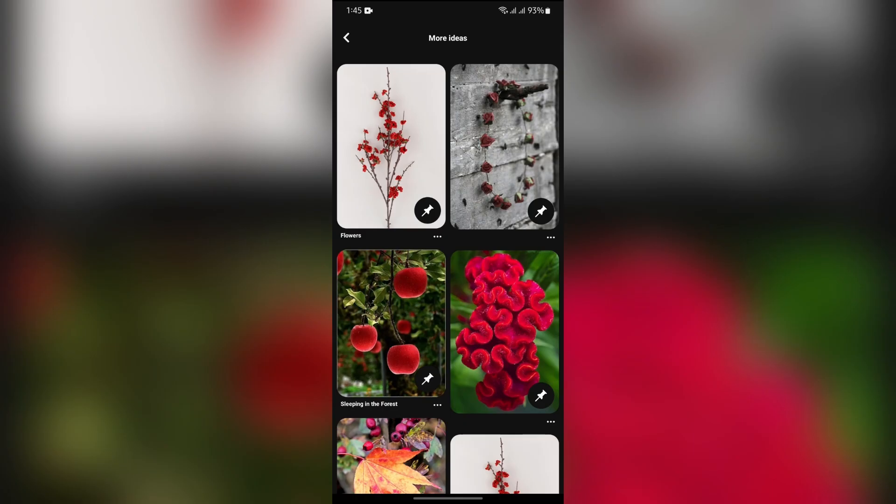
pyautogui.click(427, 210)
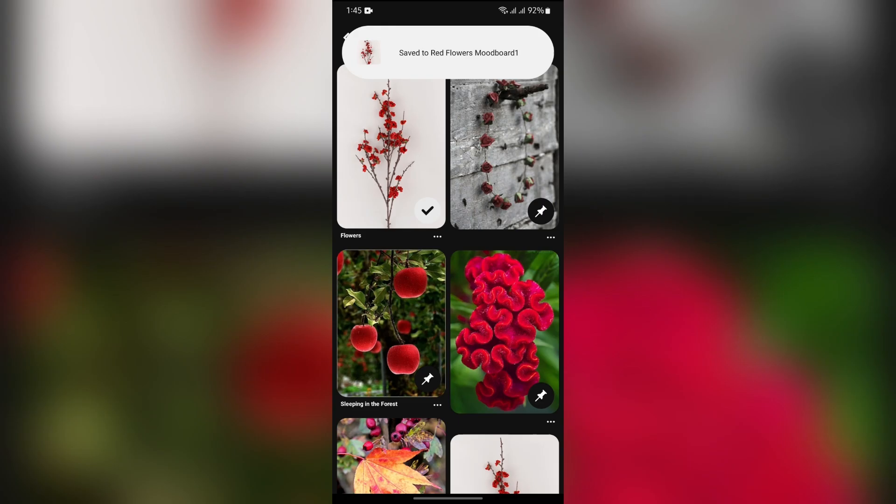
pyautogui.scroll(3)
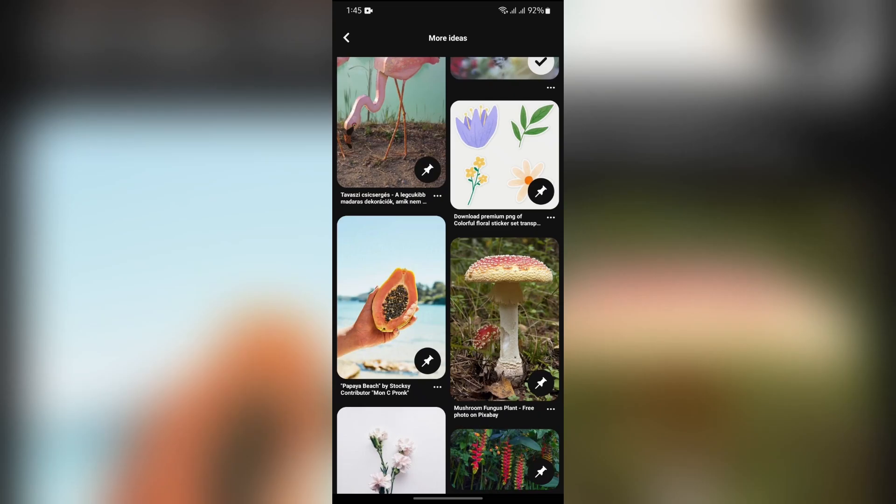
pyautogui.click(347, 38)
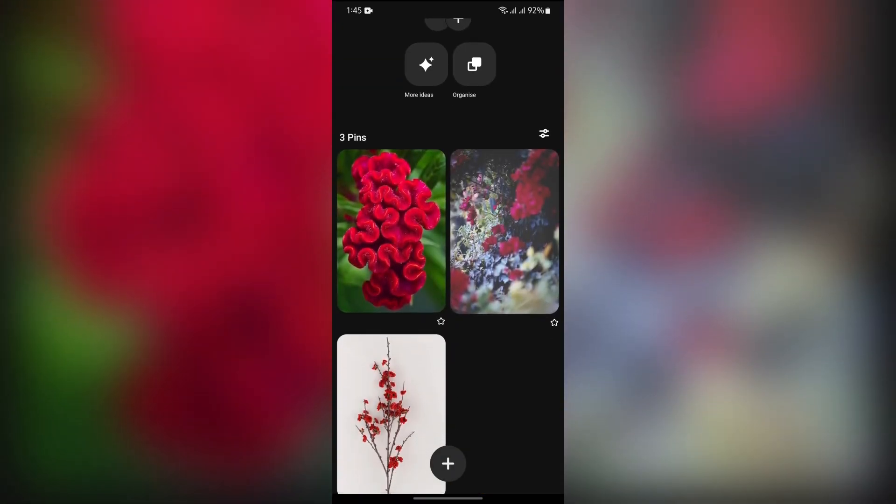
pyautogui.press('home')
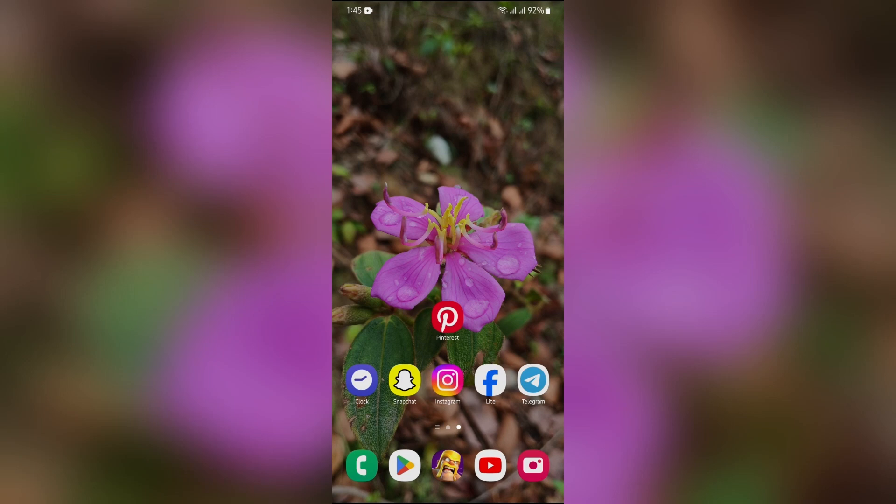